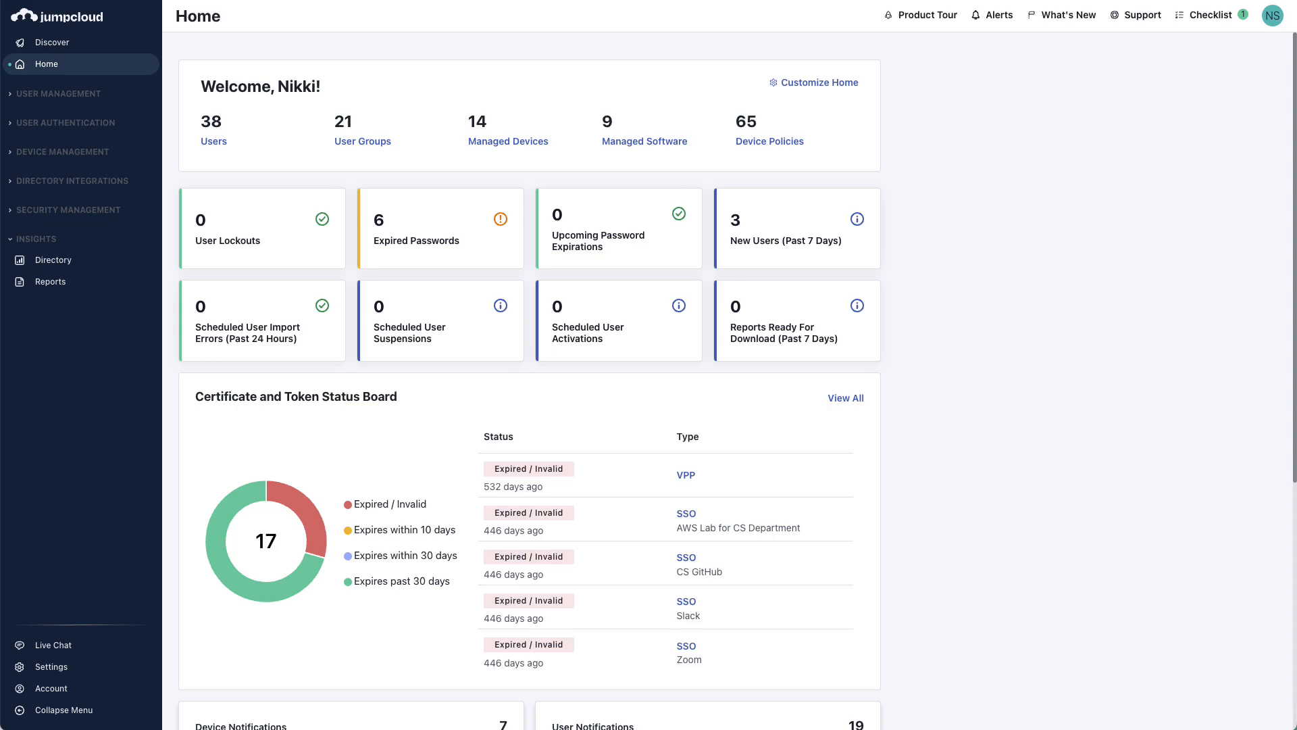
# Step: Show the Device Groups list under Device Management
pyautogui.click(62, 152)
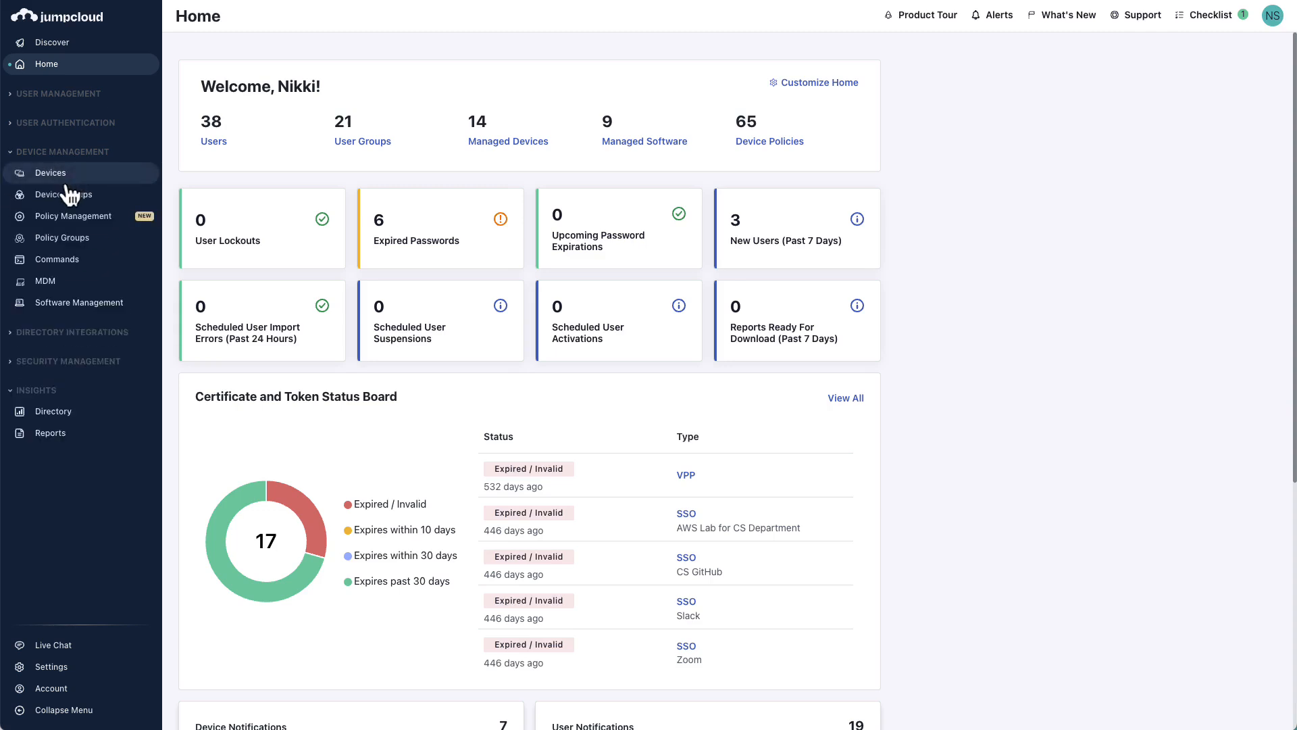
pyautogui.click(64, 195)
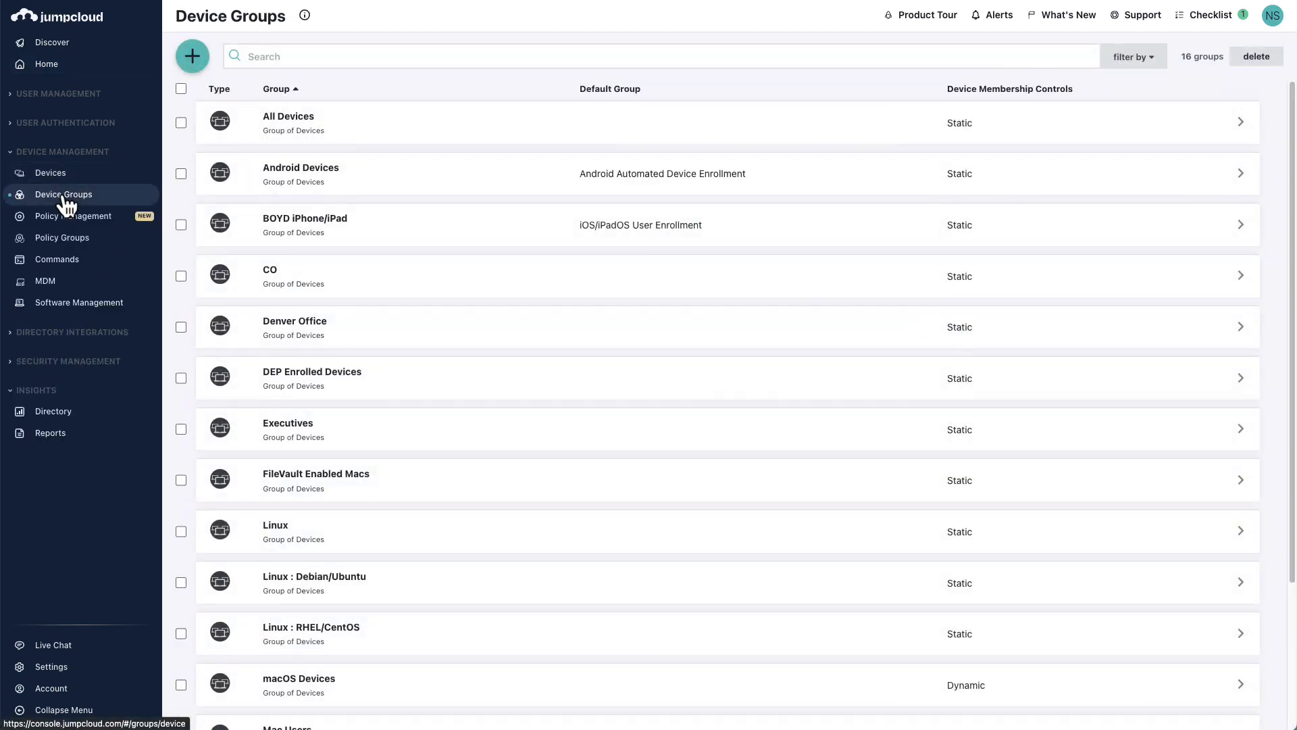
# Step: Create a new device group and name it 'Windows Devices'
pyautogui.click(192, 57)
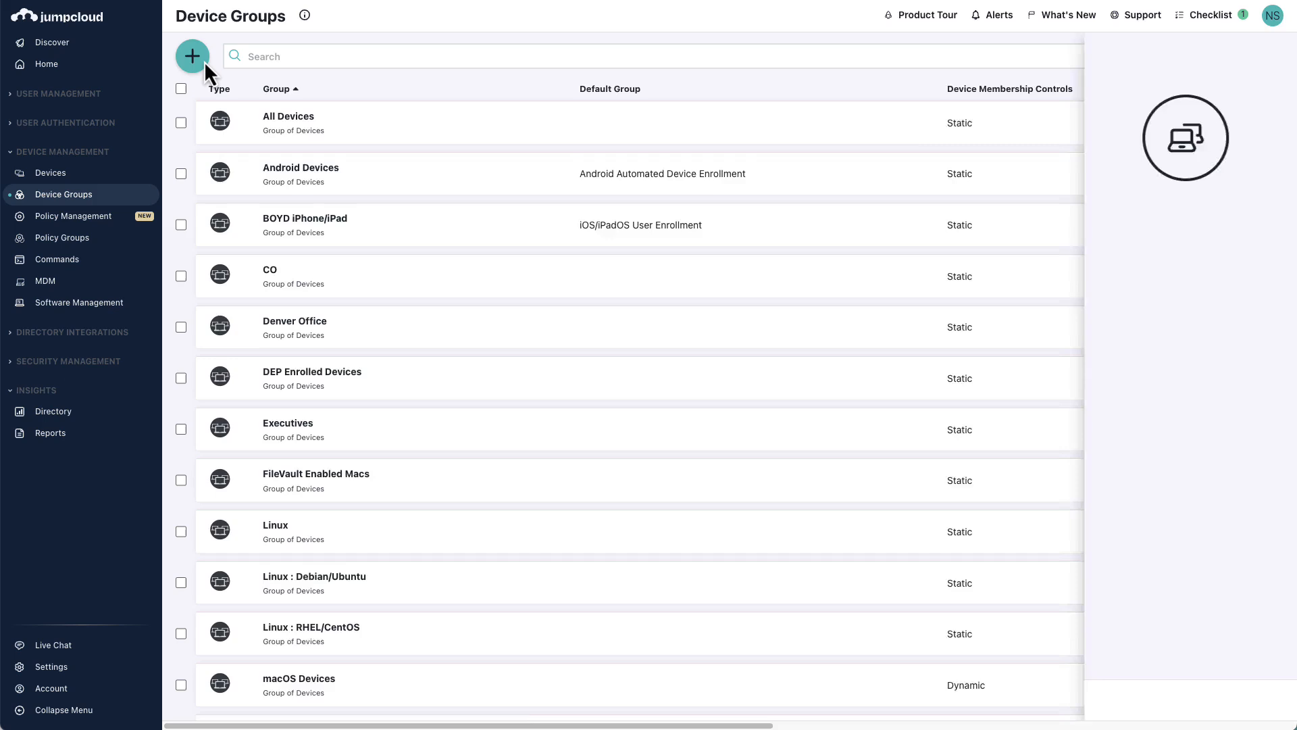
pyautogui.click(192, 57)
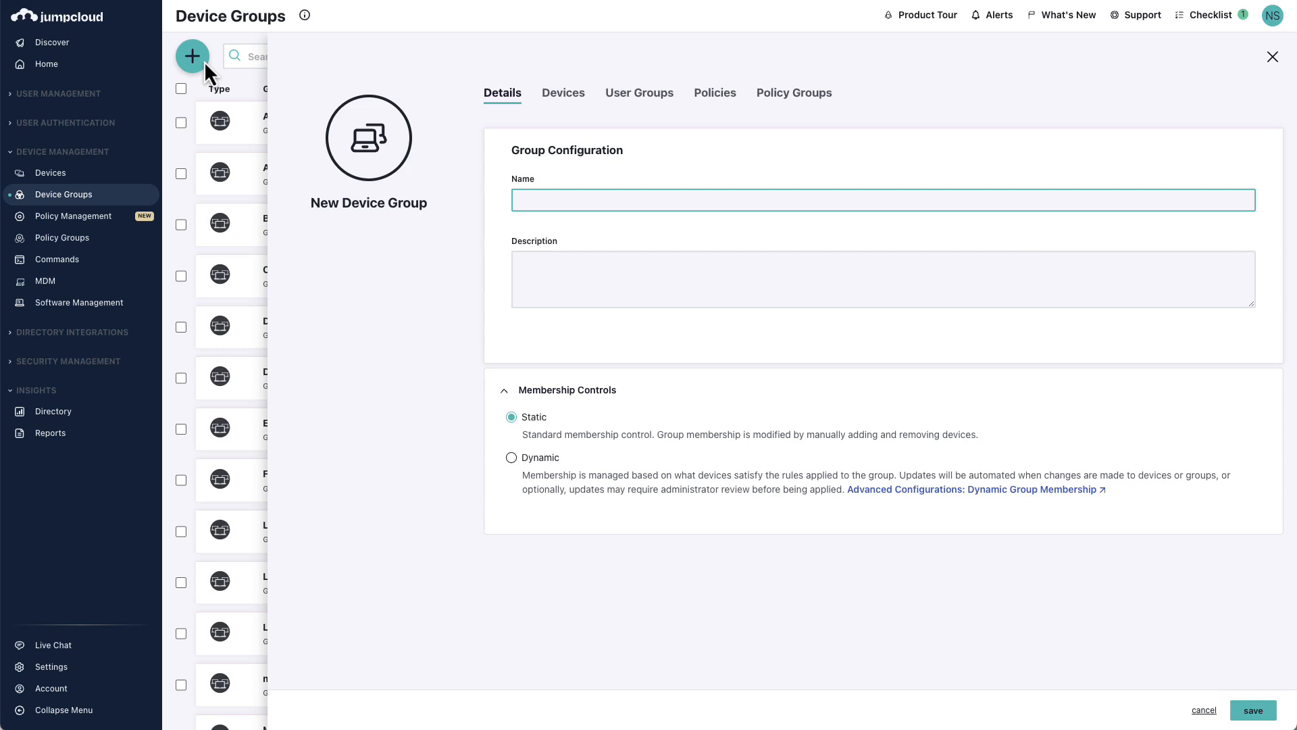
pyautogui.write('W')
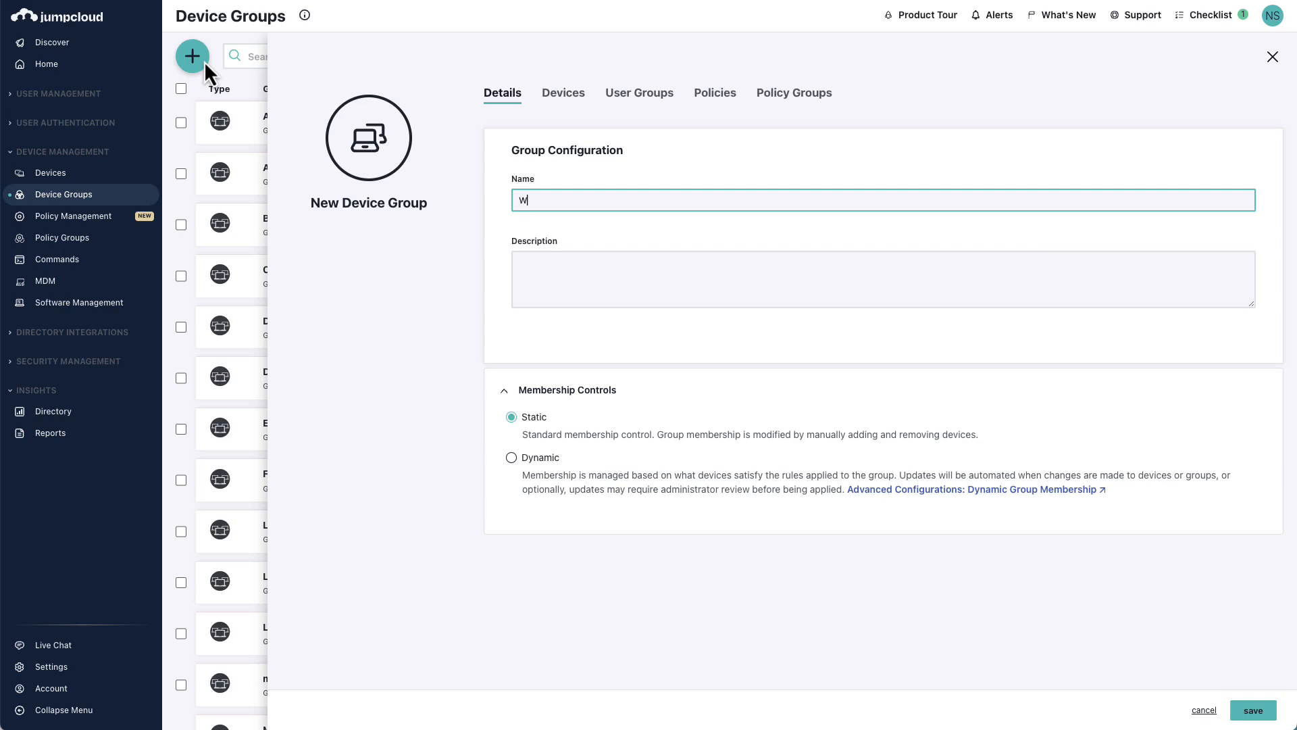
pyautogui.write('indows Devices')
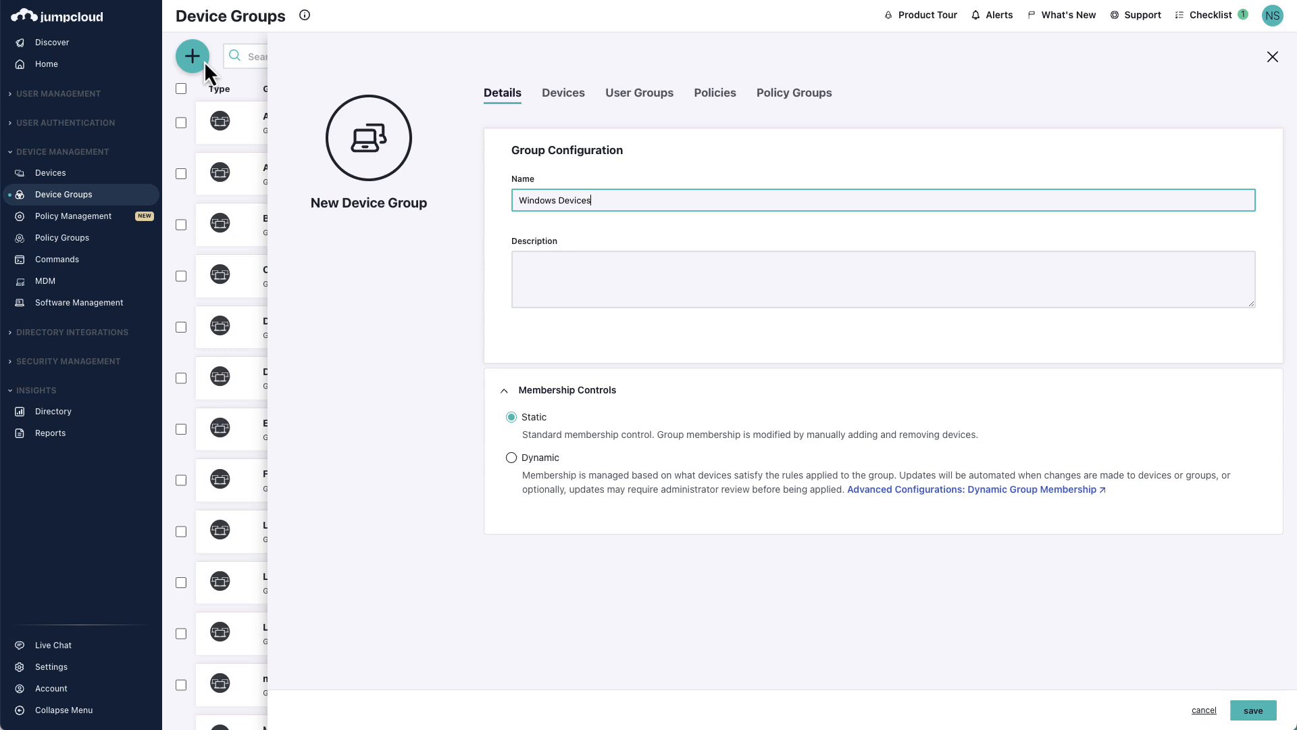
pyautogui.moveTo(254, 241)
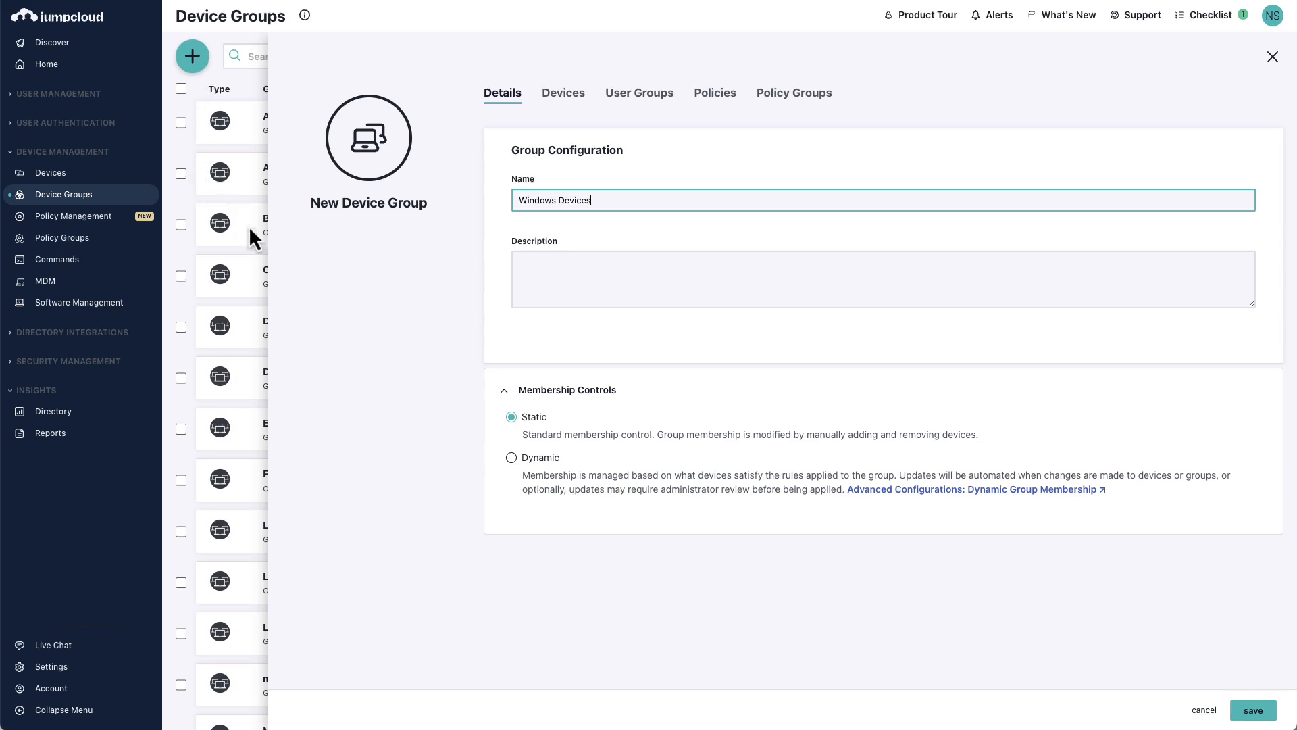
pyautogui.moveTo(507, 480)
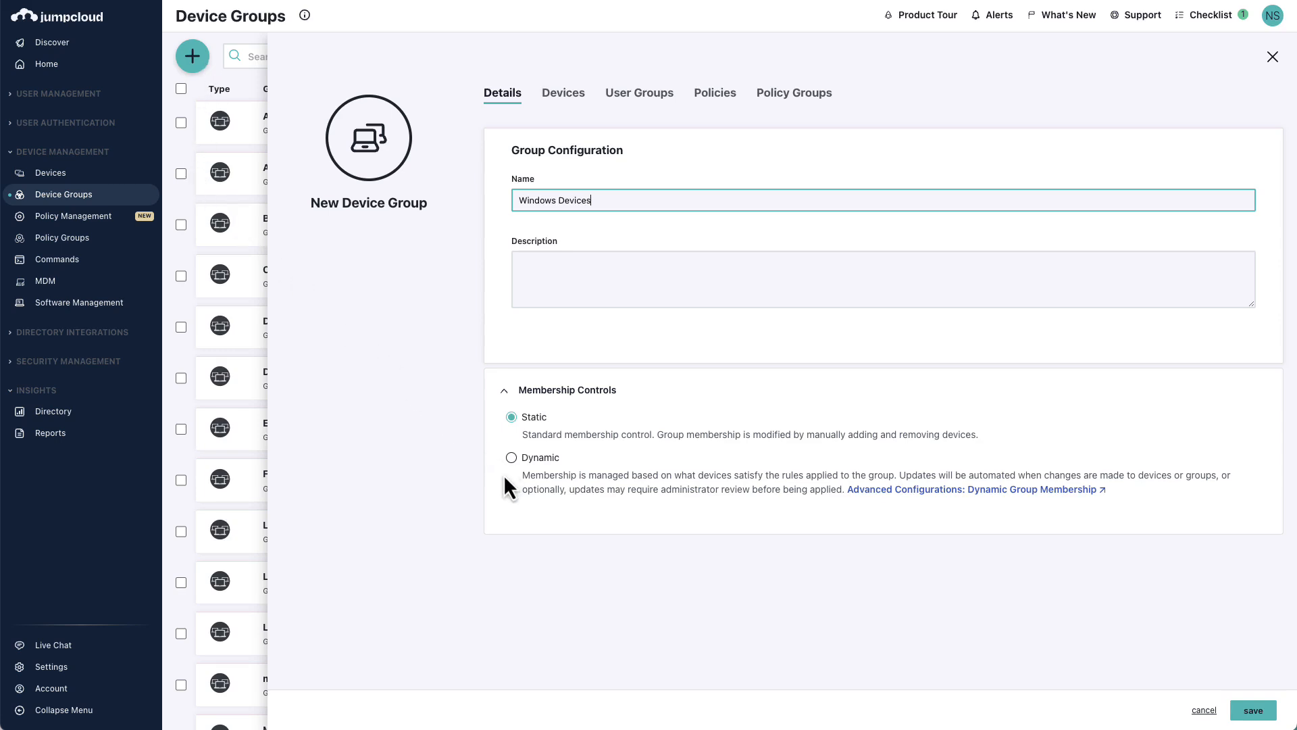
pyautogui.moveTo(517, 478)
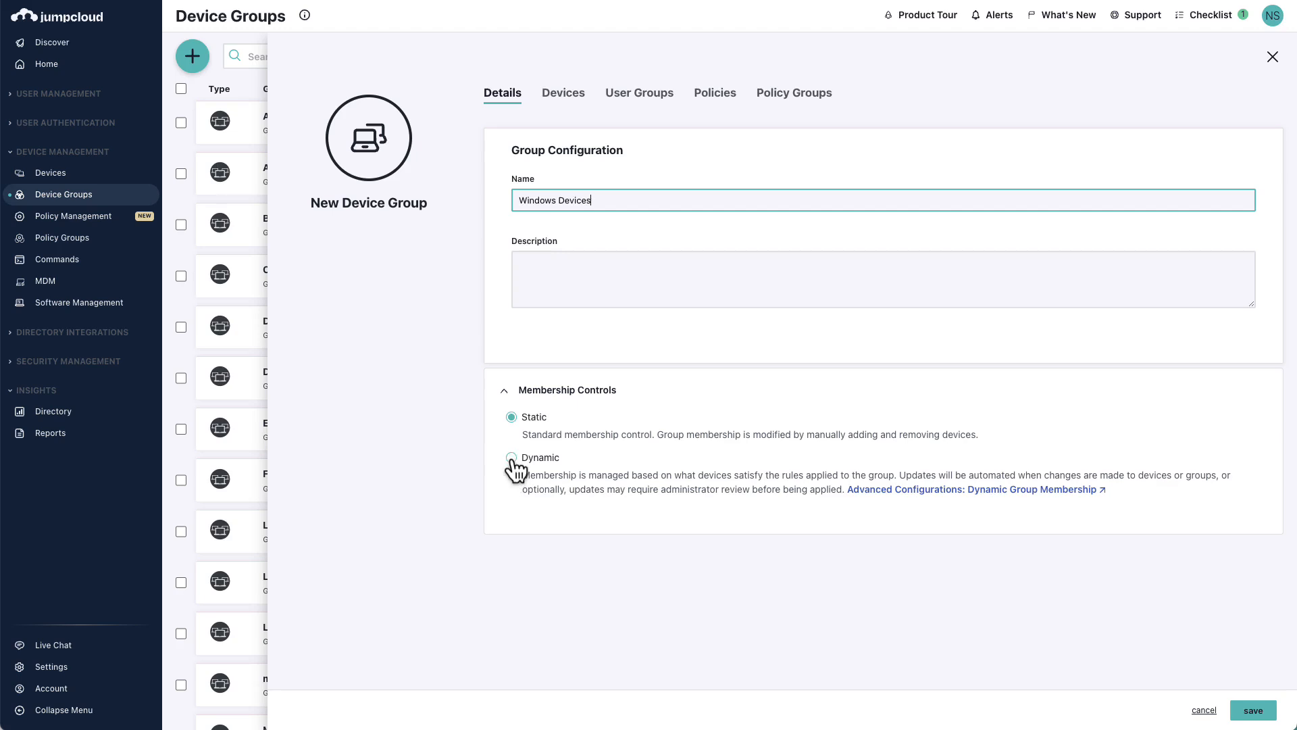
# Step: Make membership dynamic with Operating System equals Windows and preview the four matches
pyautogui.click(511, 457)
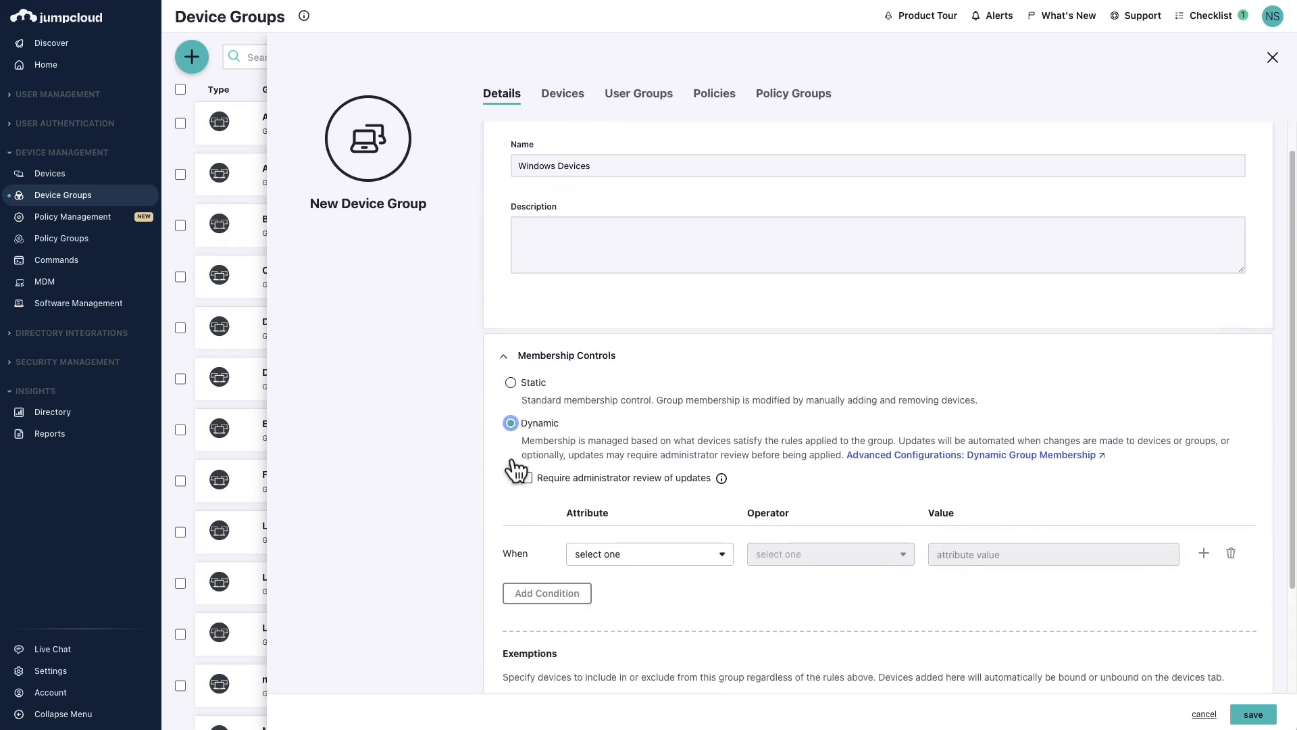
pyautogui.click(648, 554)
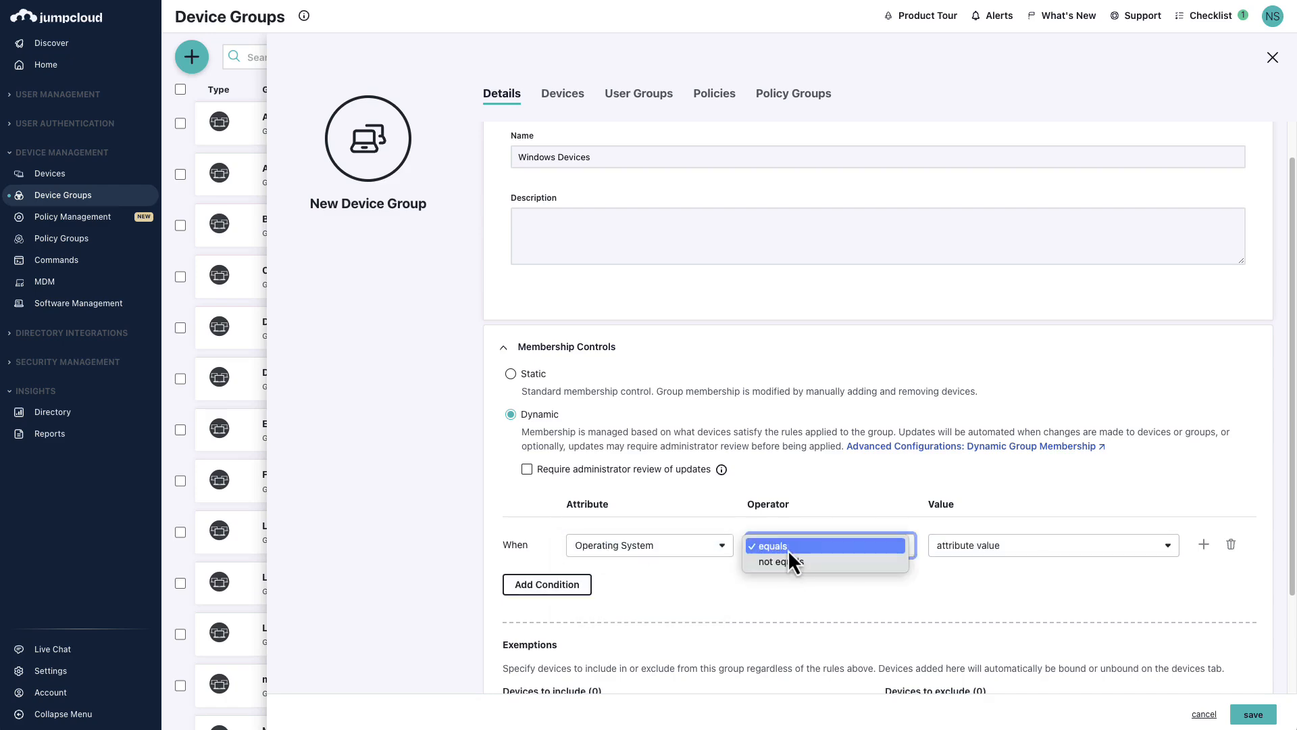
pyautogui.click(1054, 545)
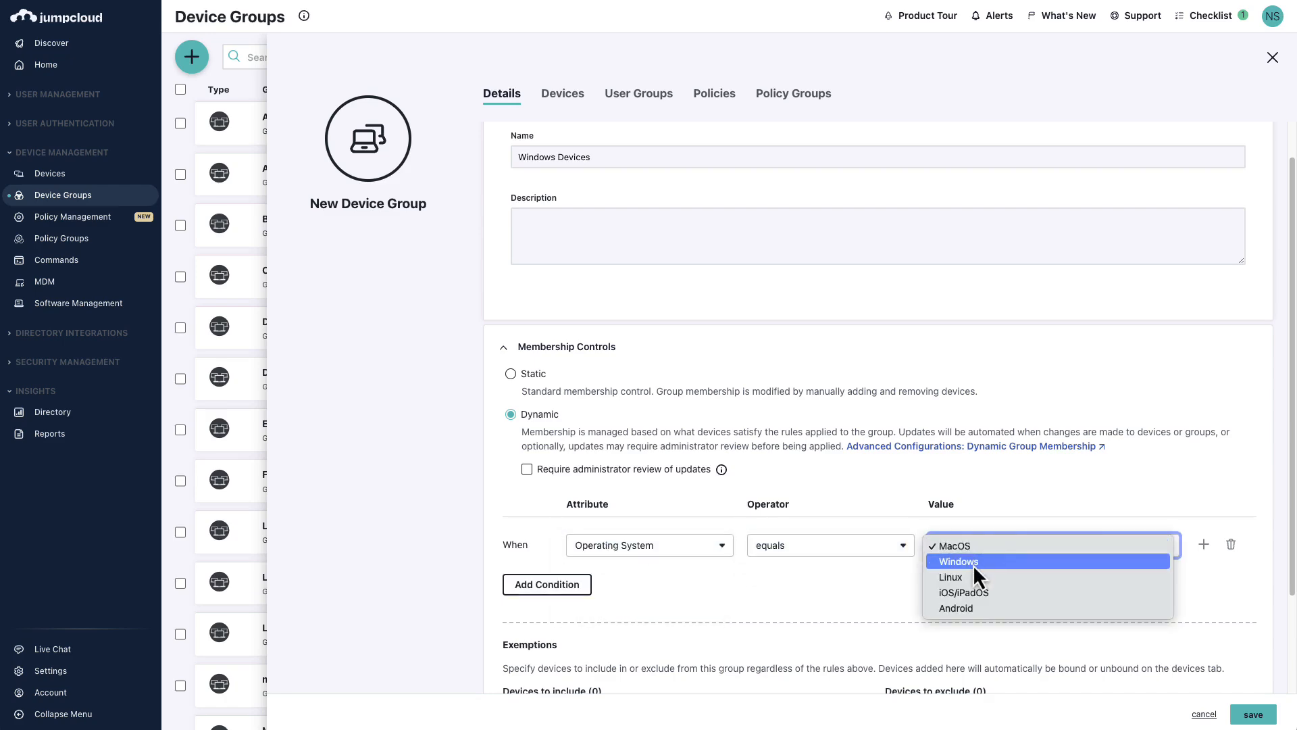
pyautogui.click(957, 561)
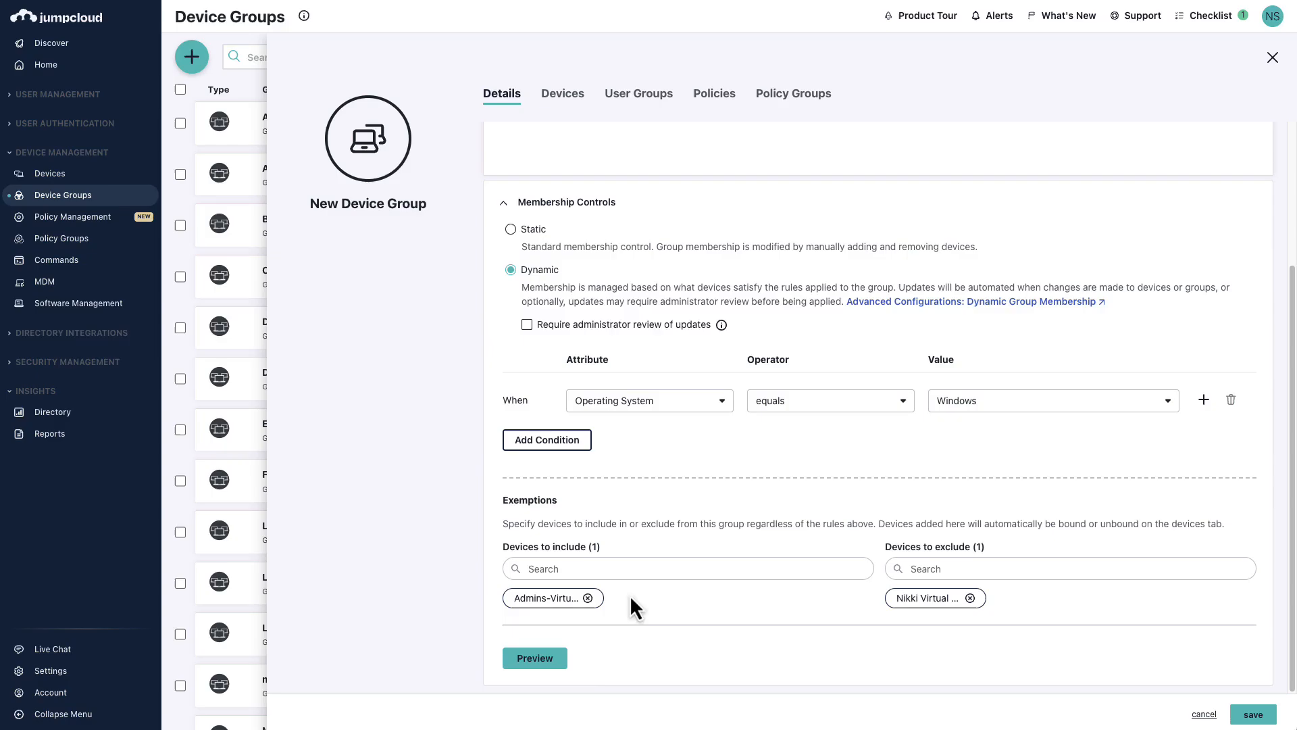
pyautogui.click(535, 658)
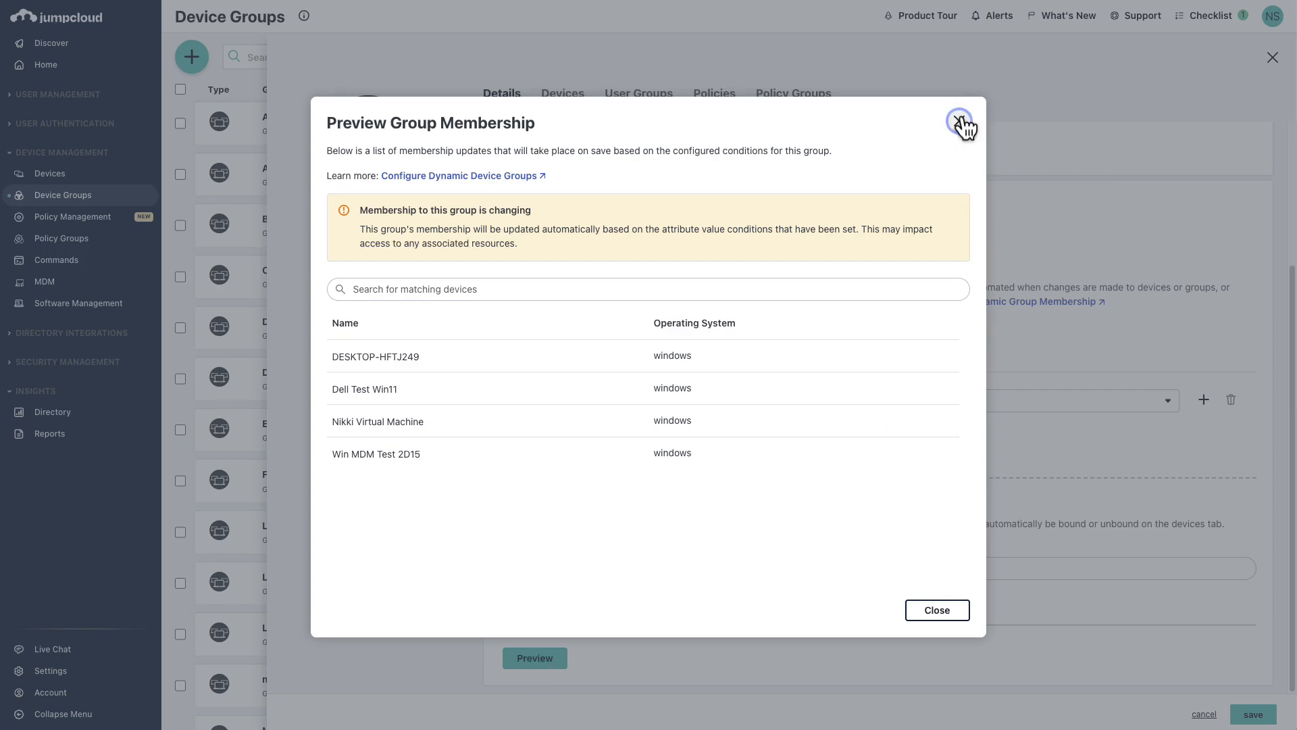
# Step: Switch the group's membership back to Static and confirm the change
pyautogui.click(959, 125)
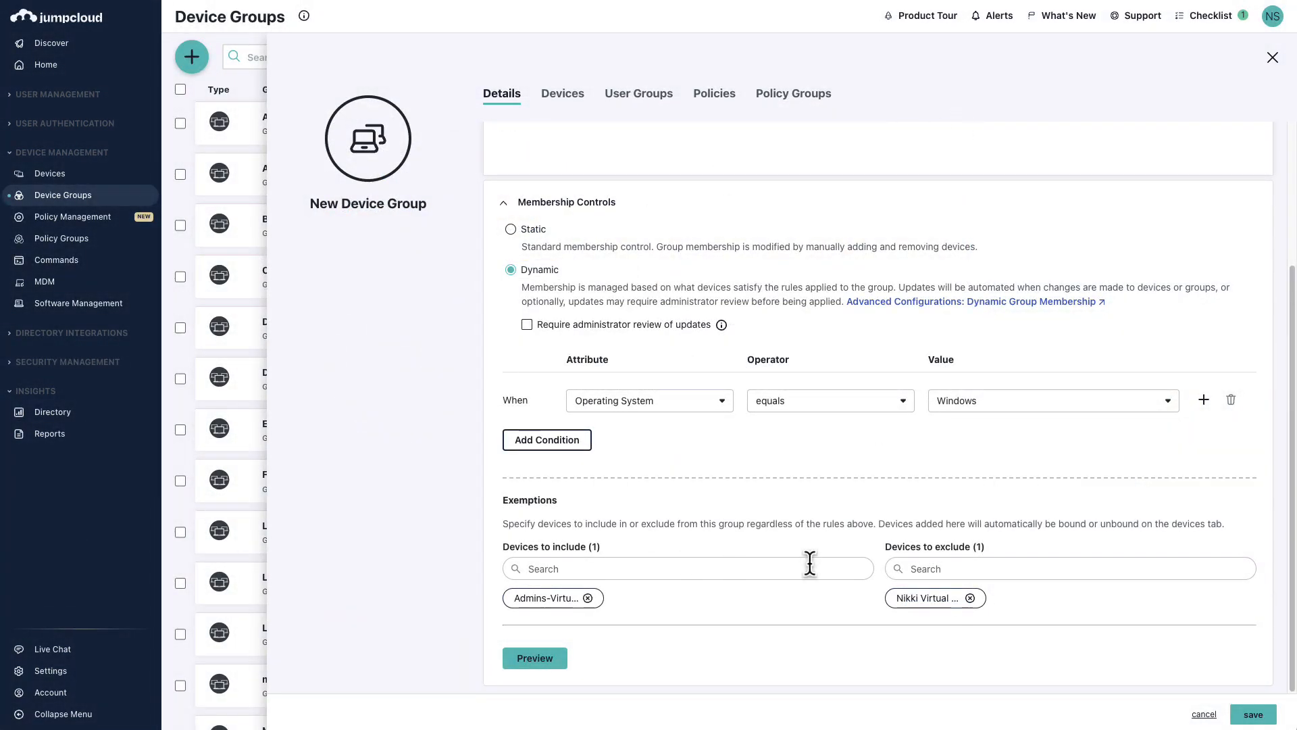
pyautogui.moveTo(811, 564)
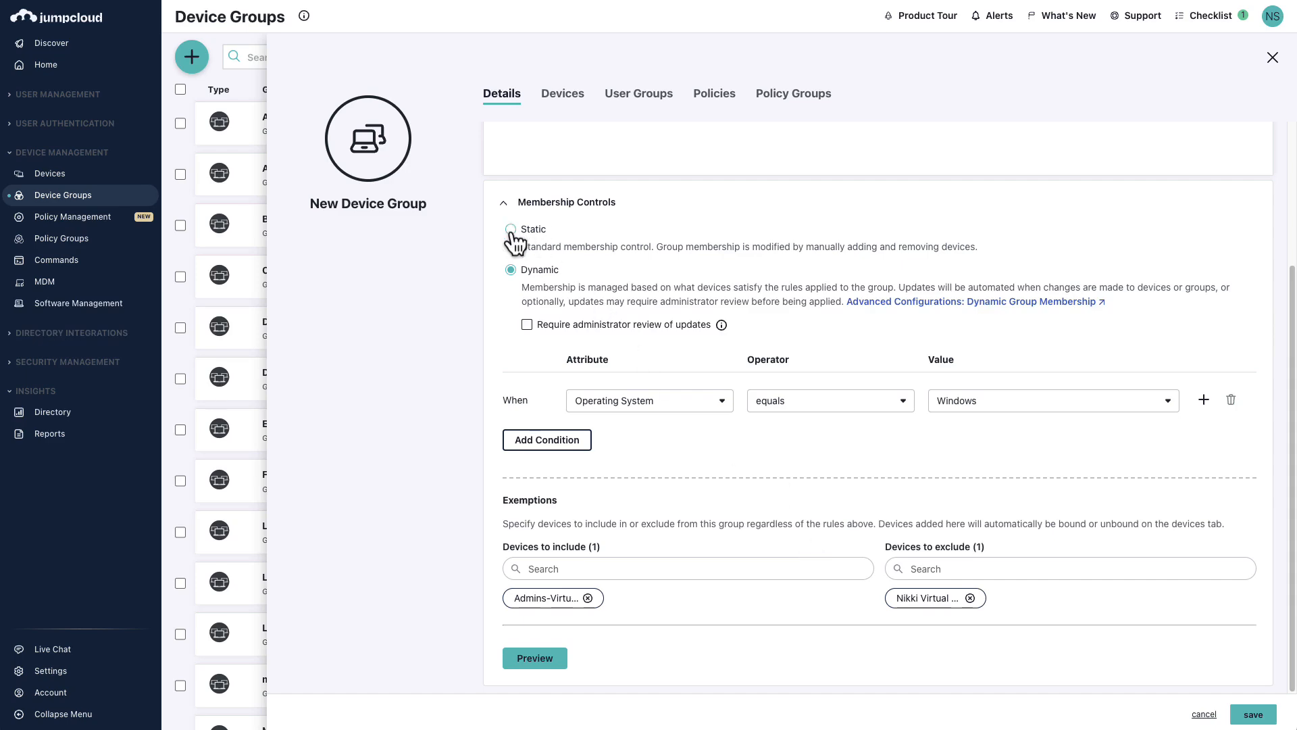
pyautogui.click(511, 228)
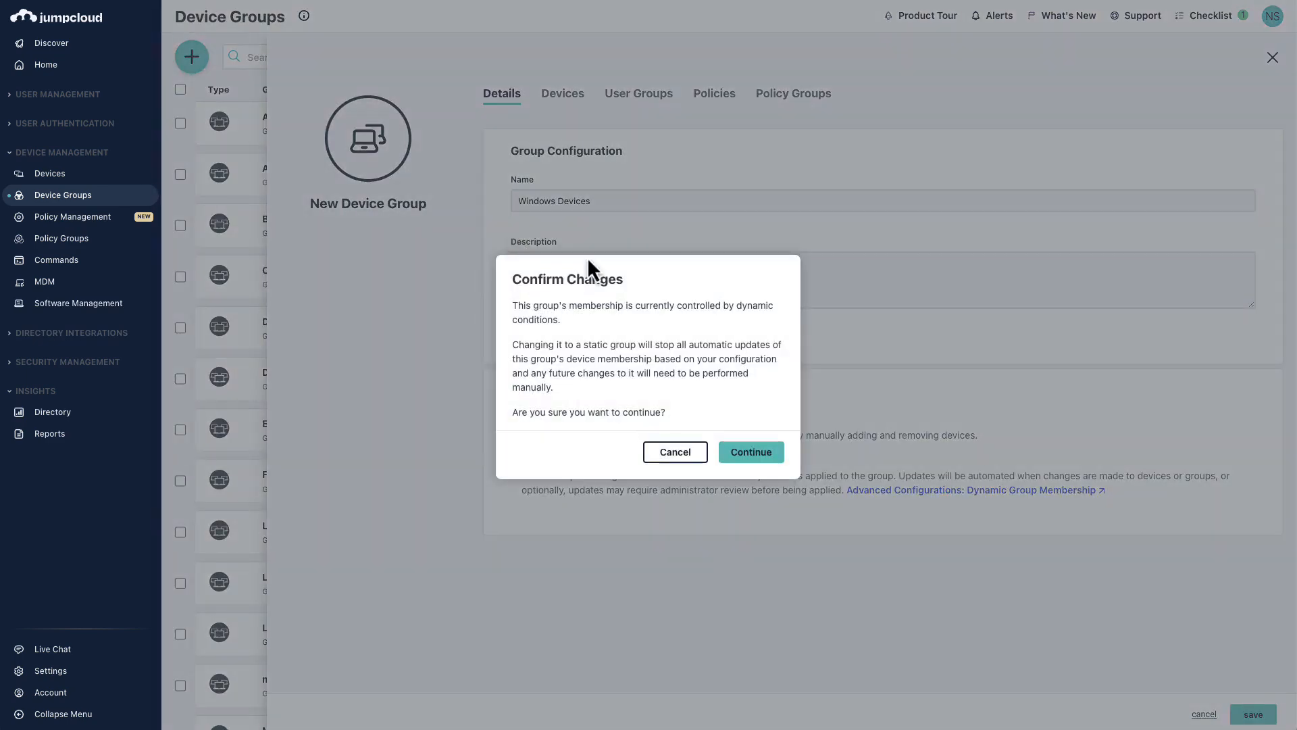
pyautogui.moveTo(726, 344)
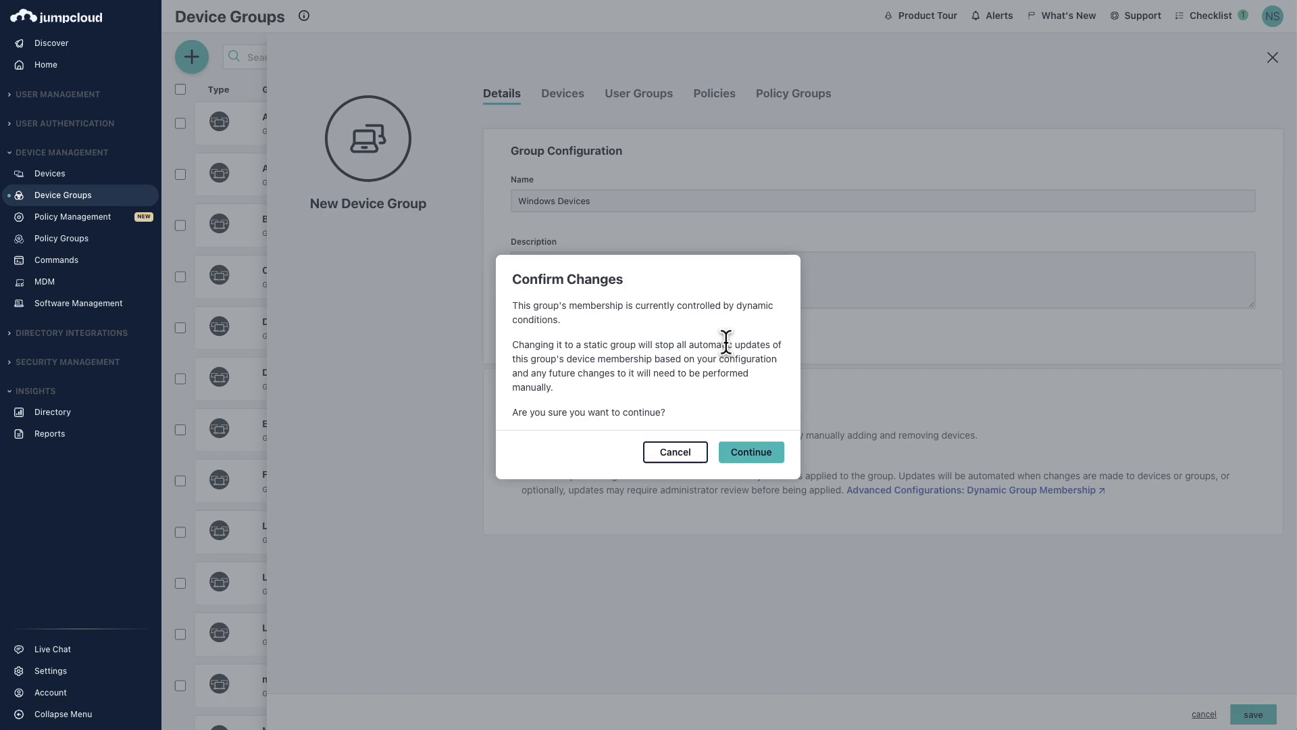
pyautogui.click(752, 452)
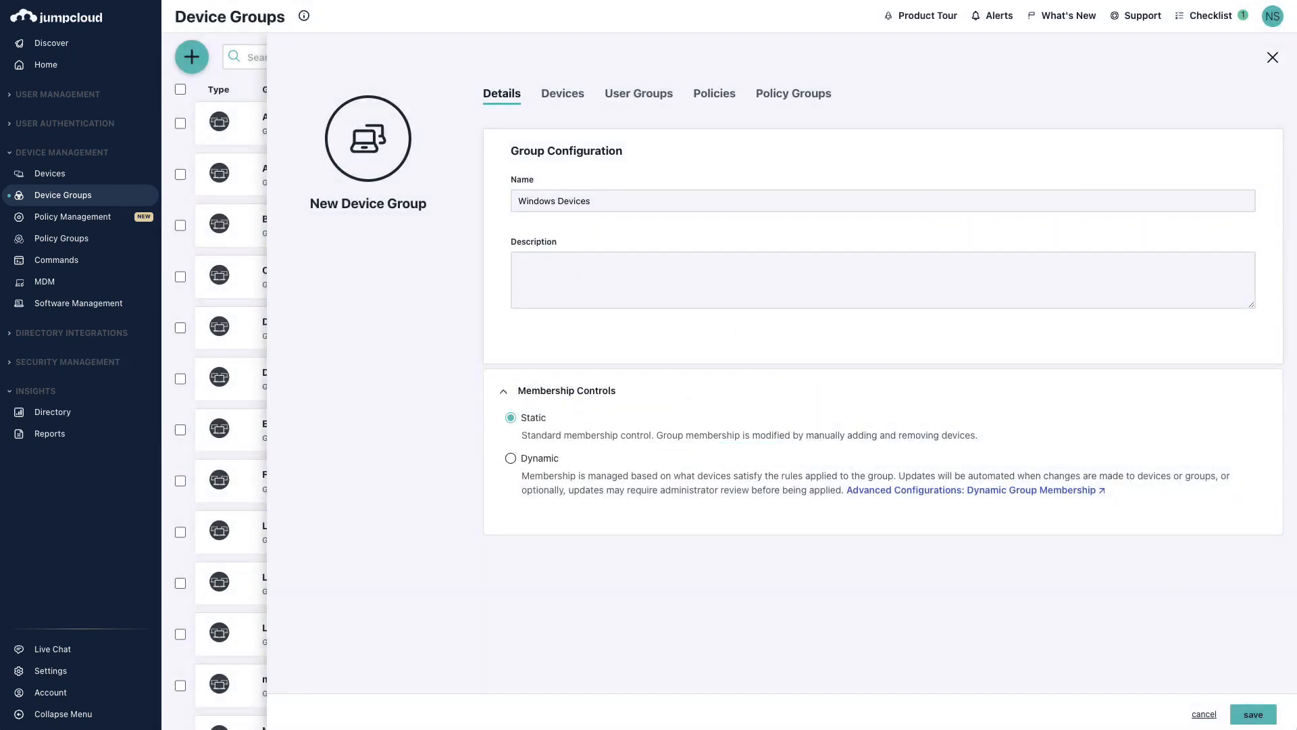
pyautogui.moveTo(593, 168)
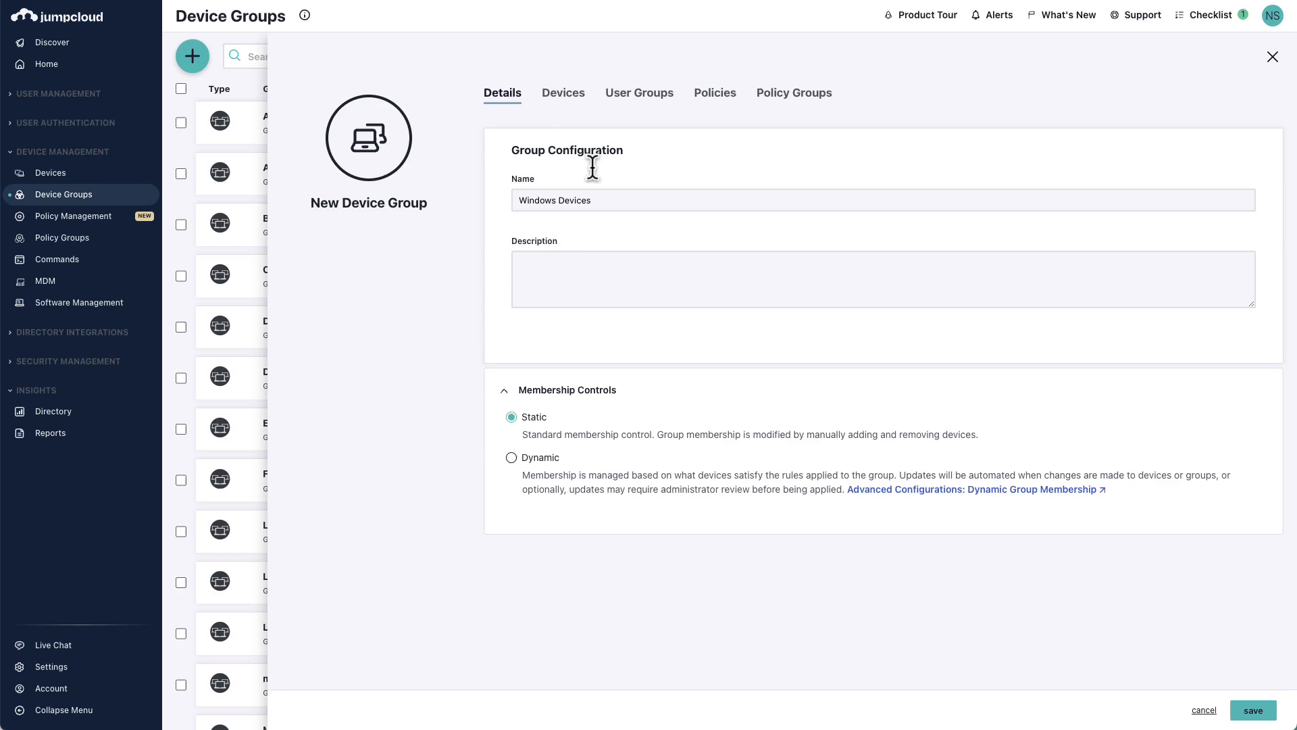
# Step: View the 14 devices available as members of the group
pyautogui.click(563, 94)
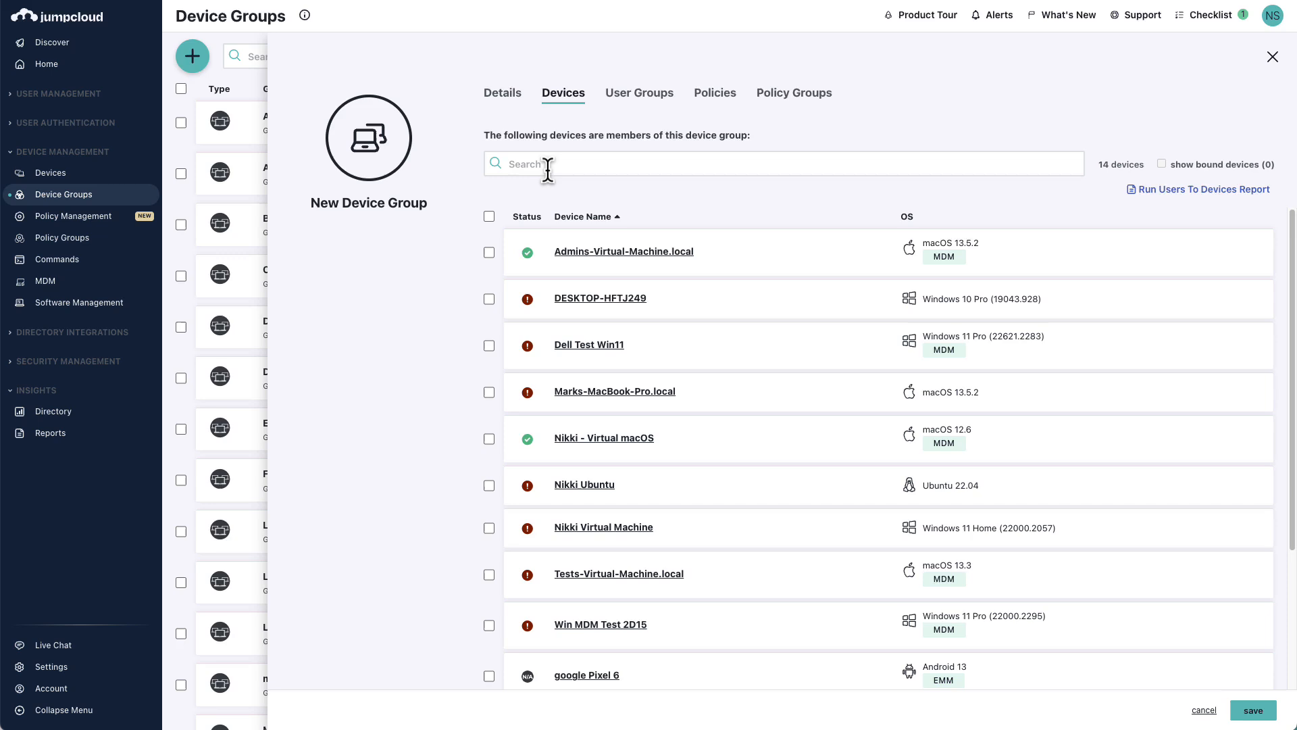
pyautogui.moveTo(795, 190)
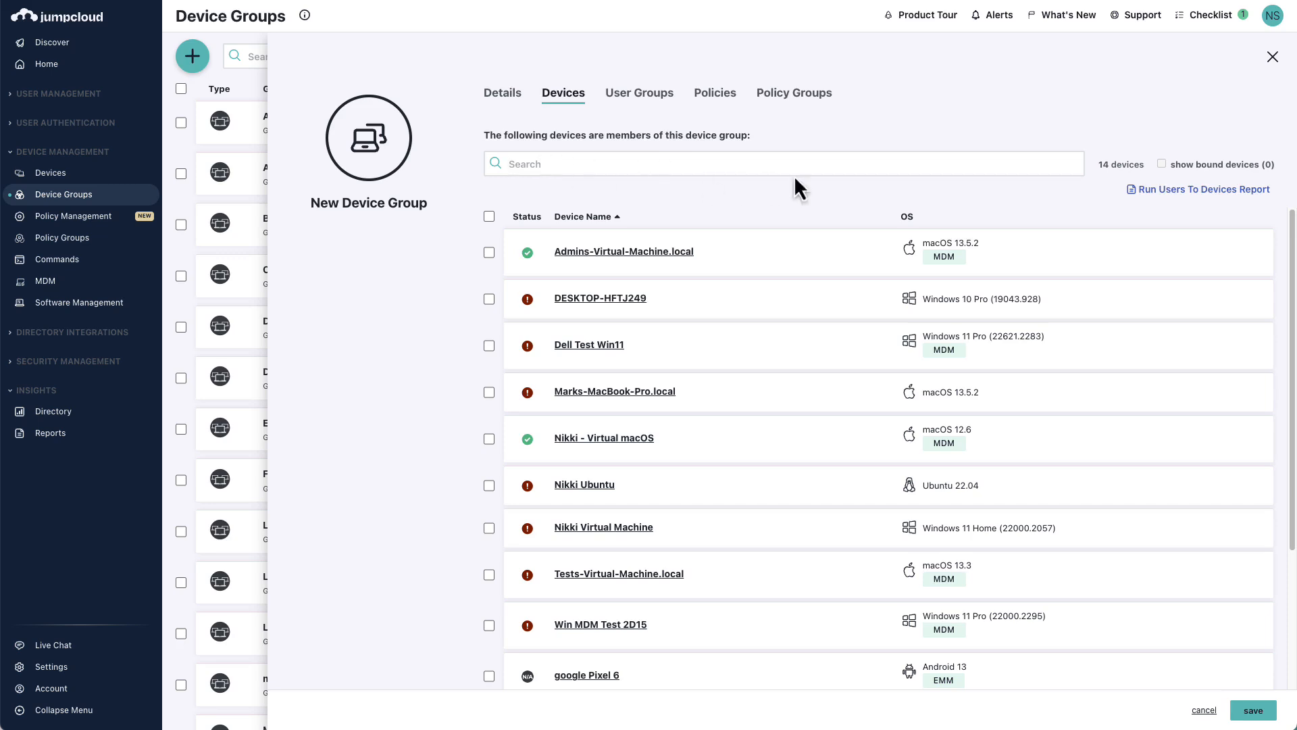
pyautogui.moveTo(1166, 174)
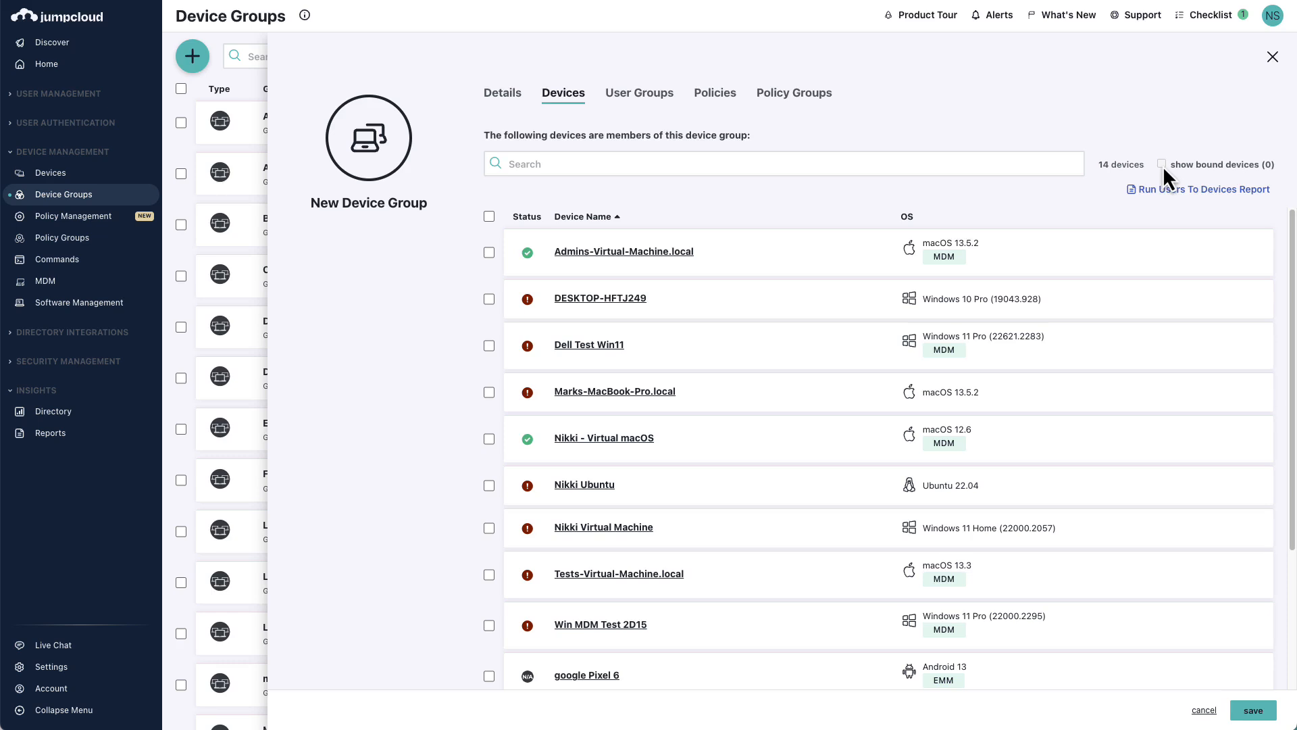
pyautogui.moveTo(640, 92)
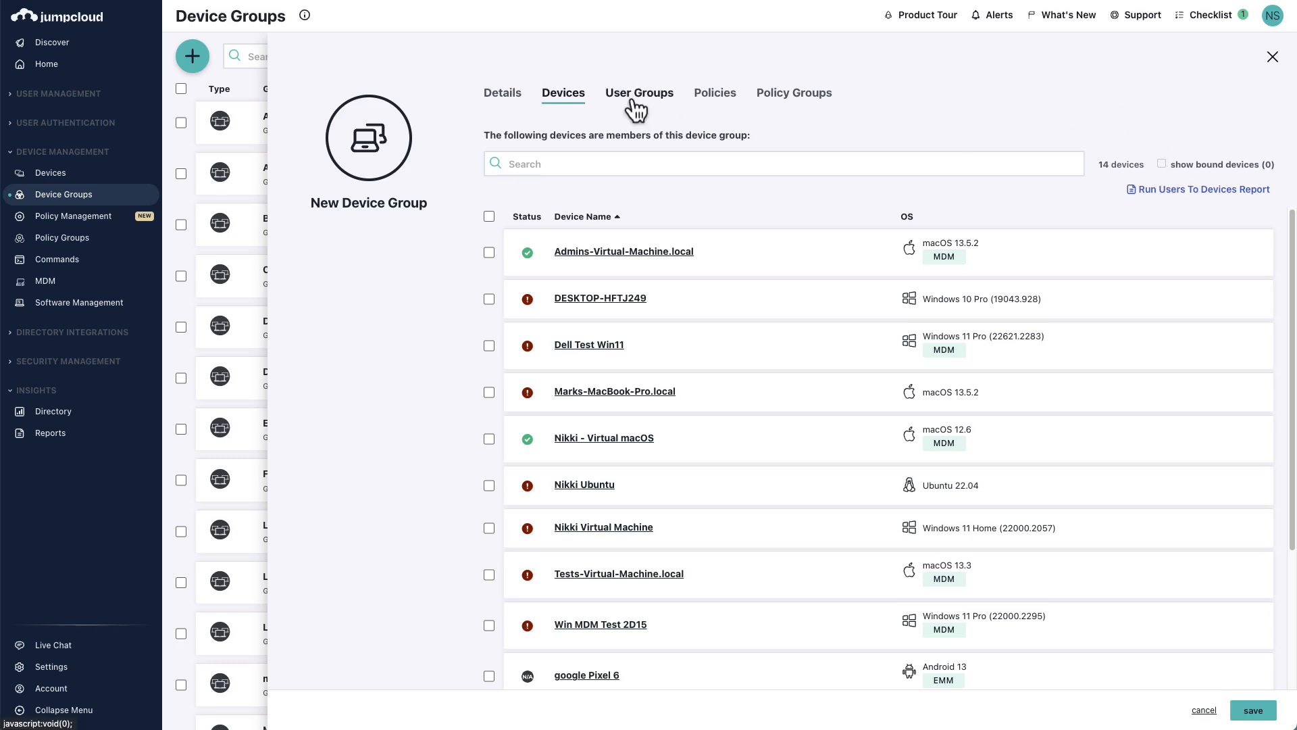
# Step: Review the group's user groups, then its 65 available policies
pyautogui.click(639, 92)
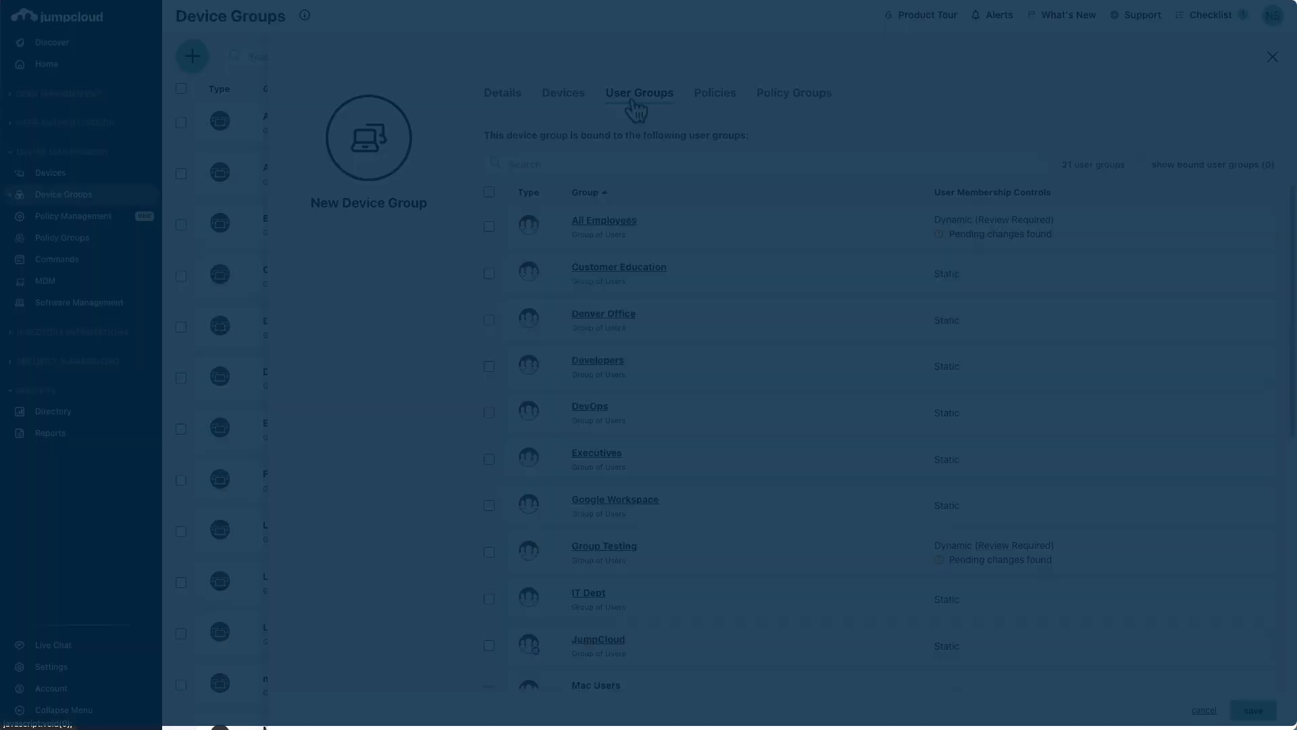
pyautogui.click(715, 92)
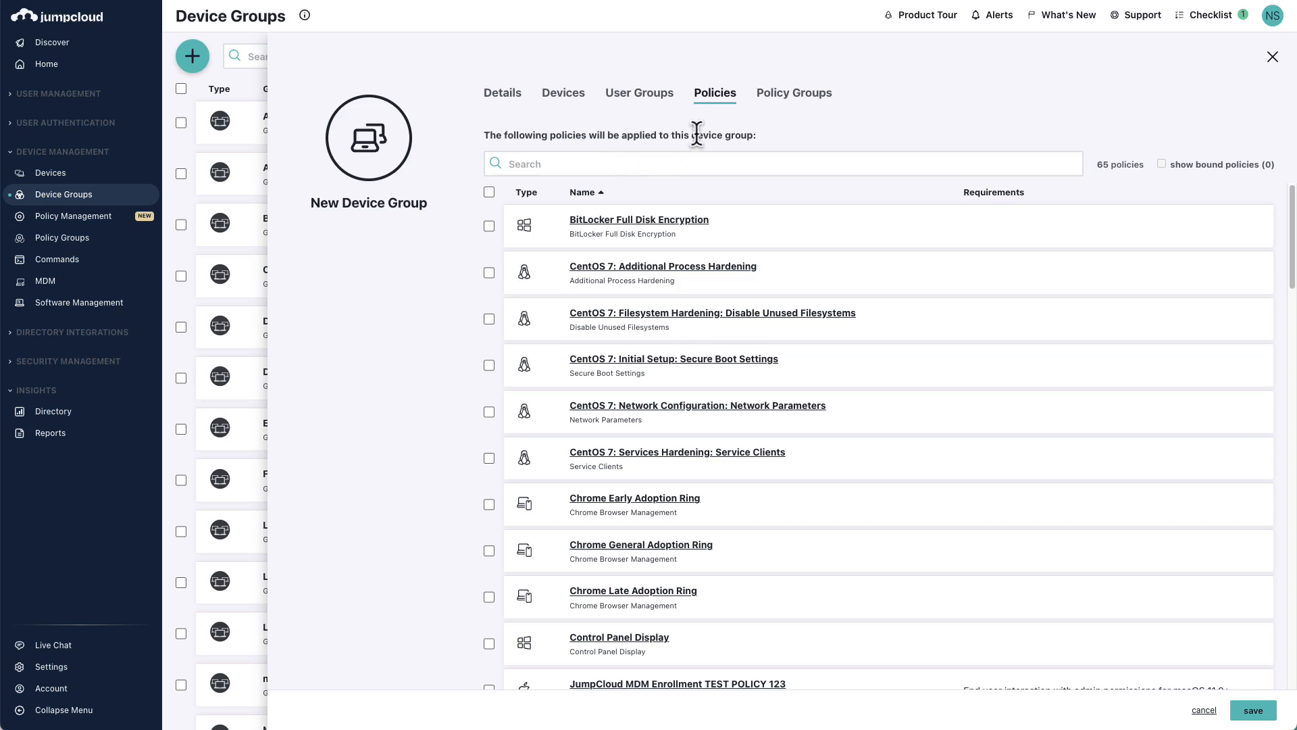
# Step: View the 7 policy groups available for the new device group
pyautogui.click(795, 92)
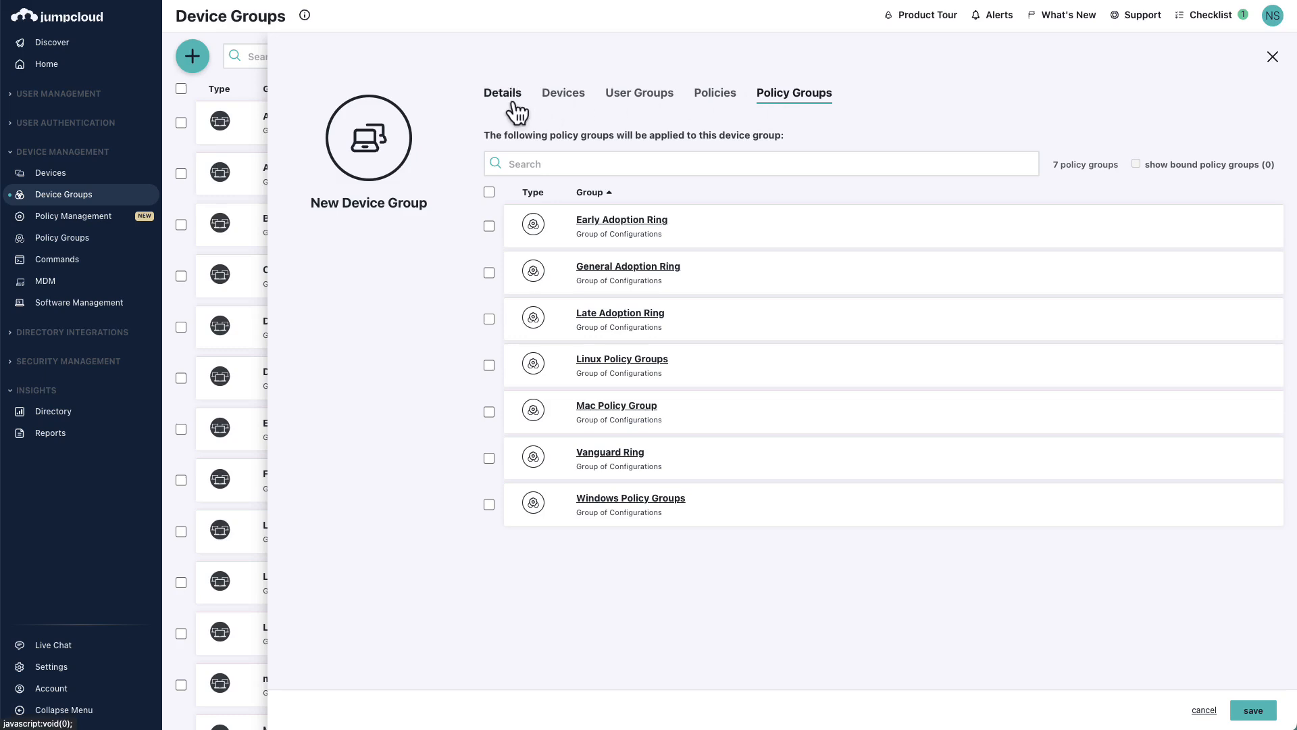
pyautogui.click(563, 92)
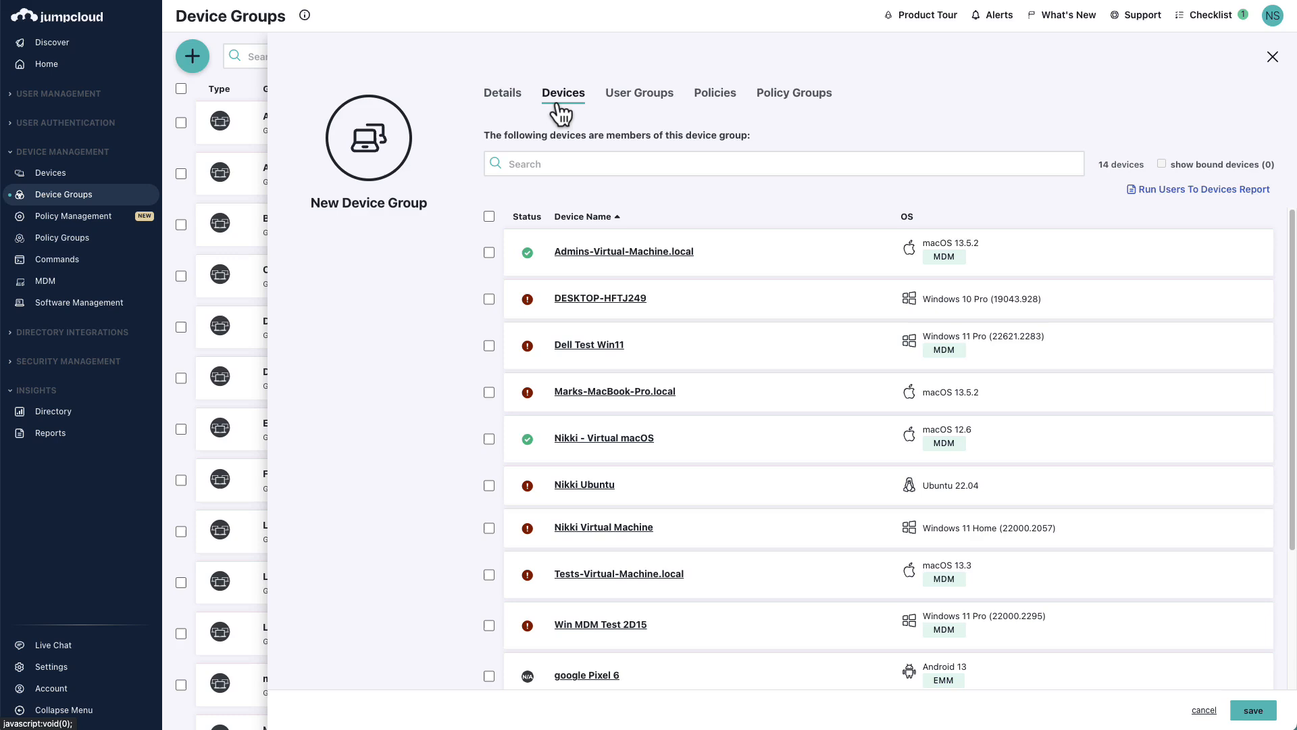
pyautogui.click(794, 92)
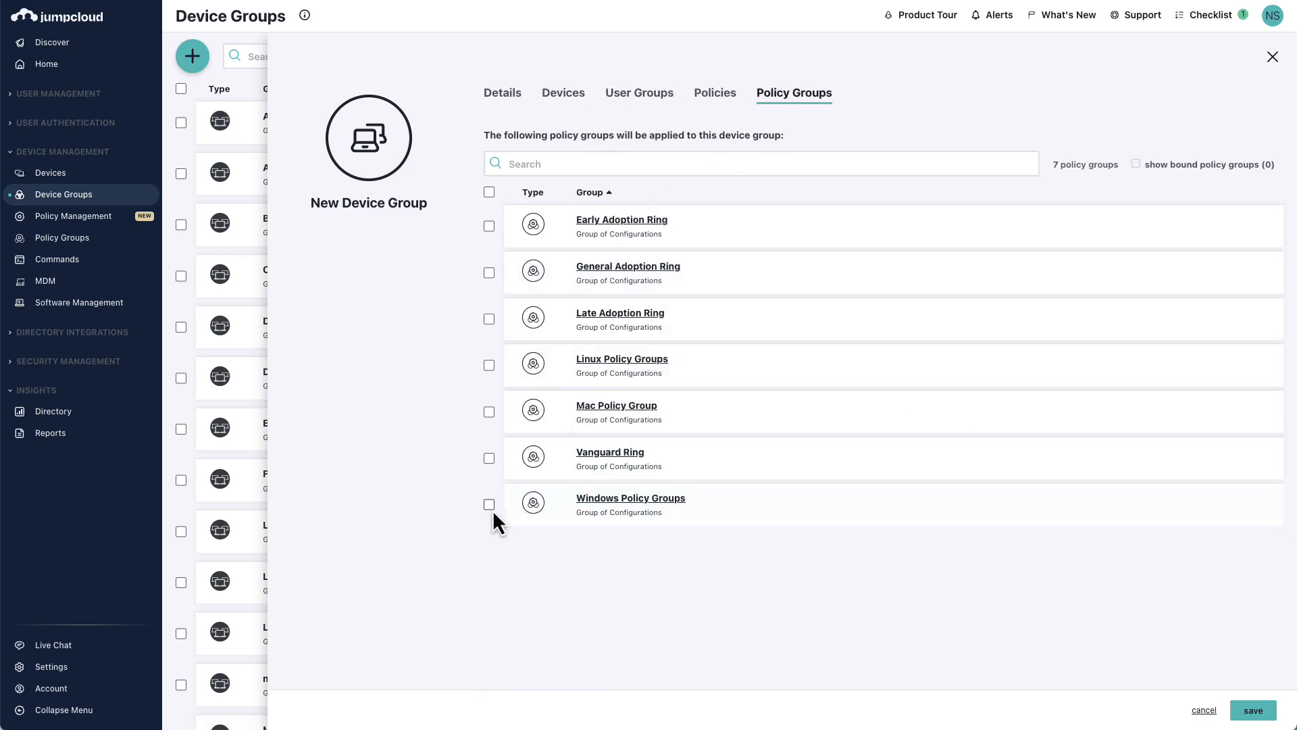
# Step: Bind Windows Policy Groups and save the Windows Devices group
pyautogui.click(488, 504)
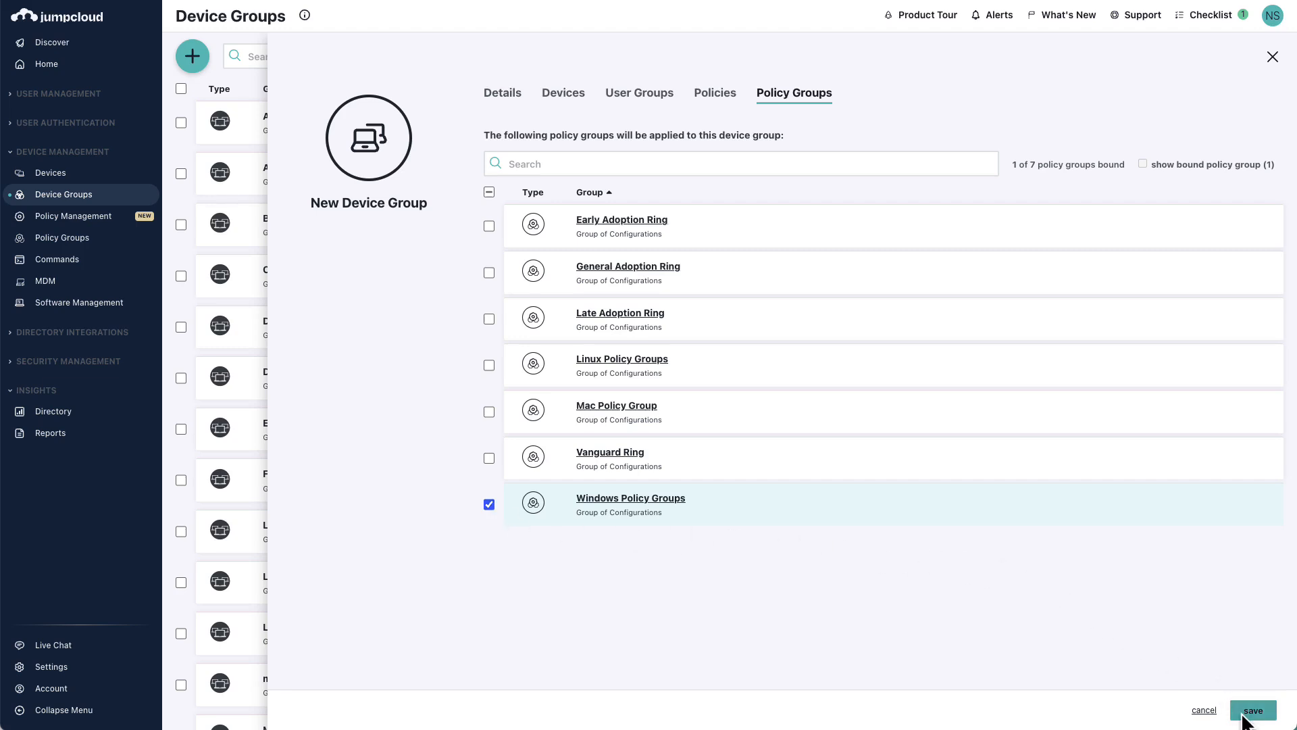
pyautogui.click(1254, 710)
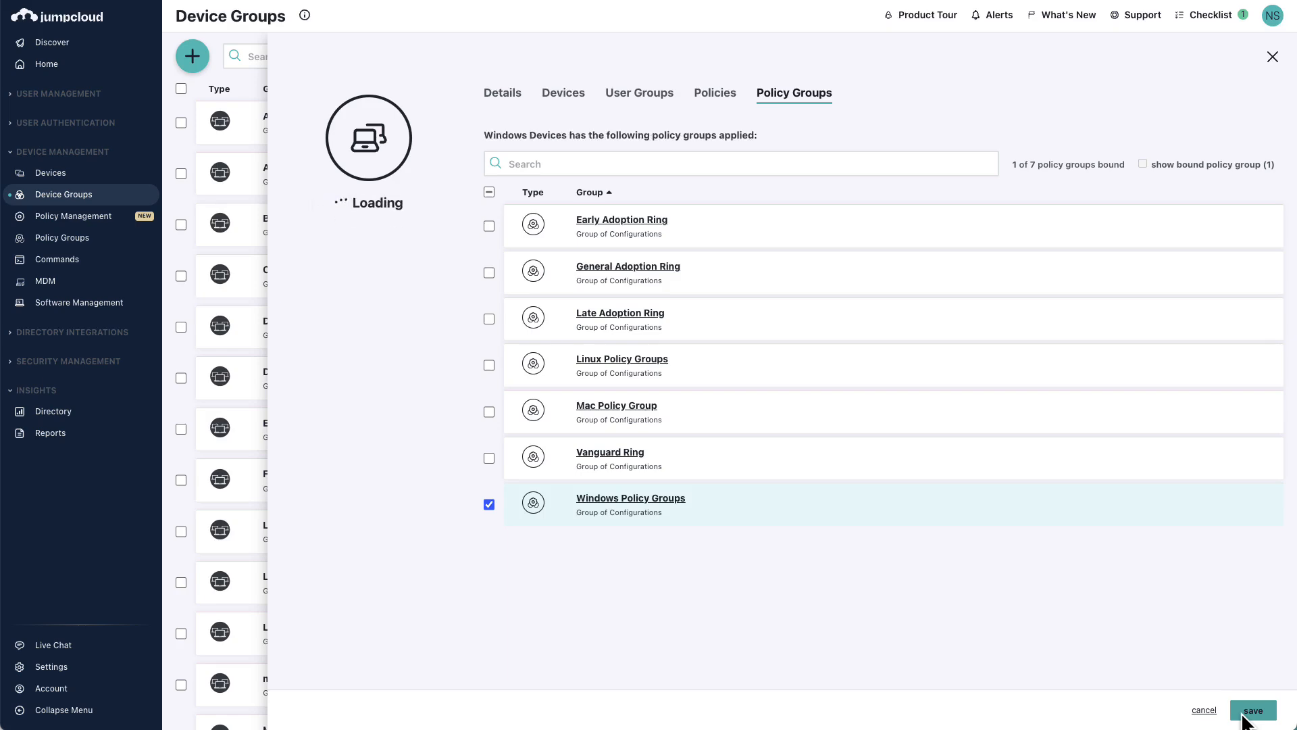
pyautogui.click(1254, 711)
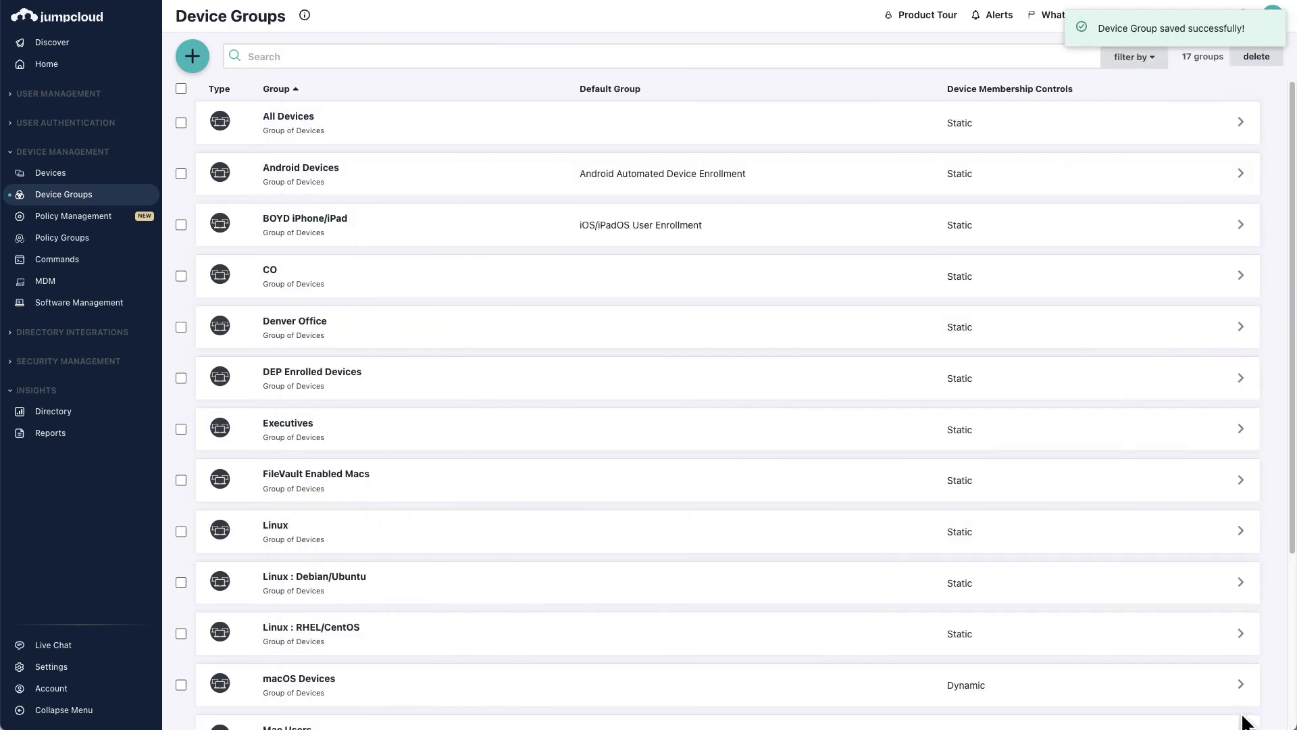